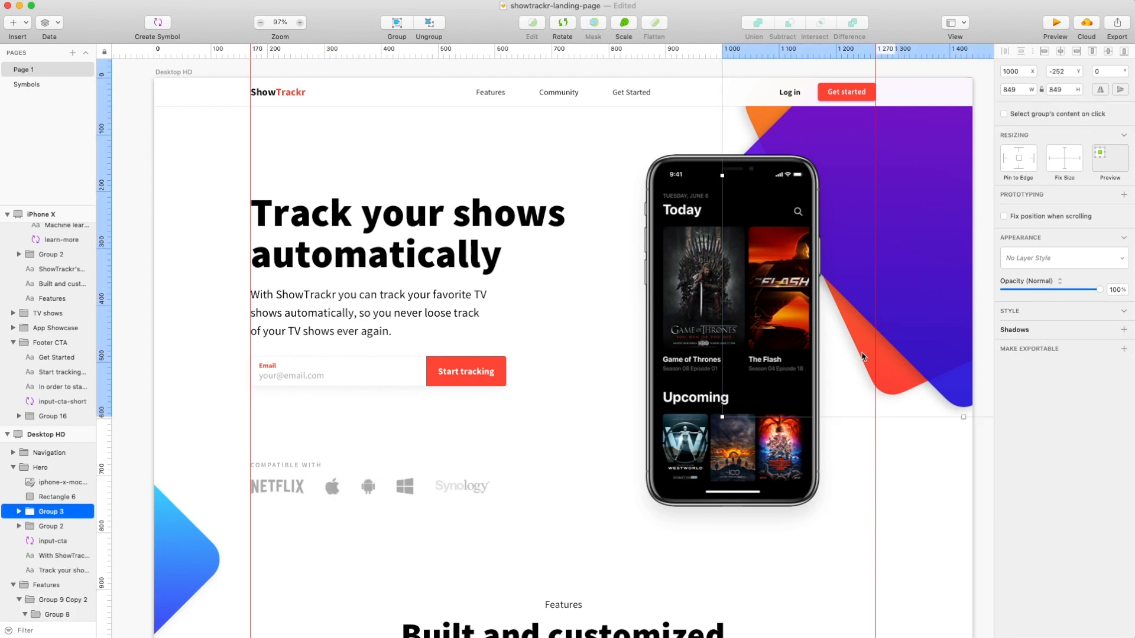
# Add a 1x PNG export preset to Group 3, the gradient shapes behind the phone.
pyautogui.click(1124, 348)
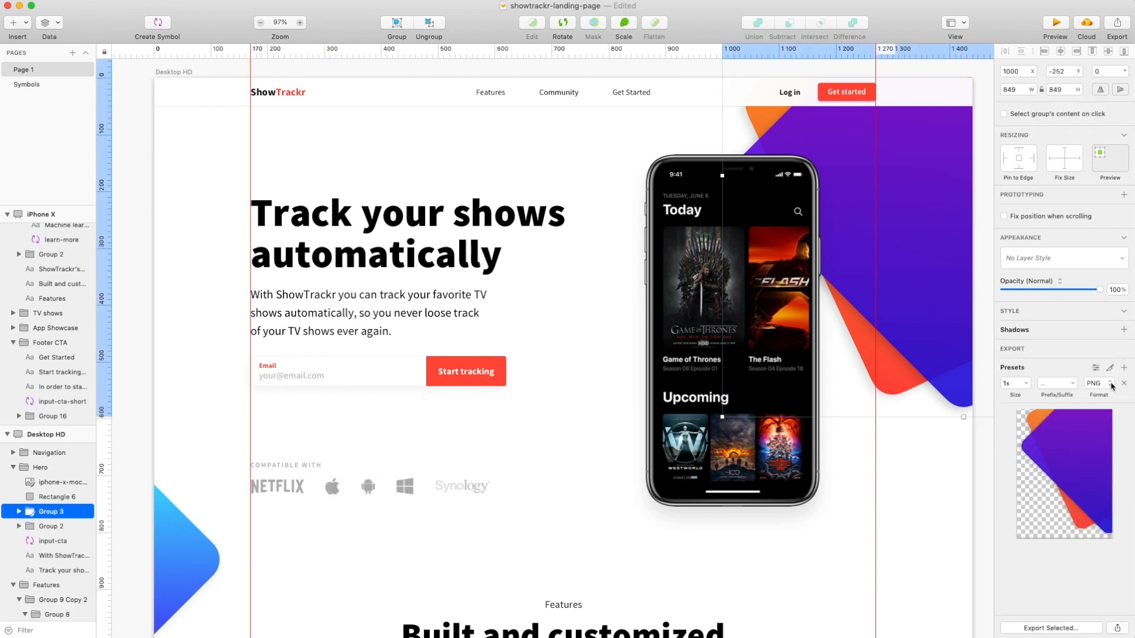